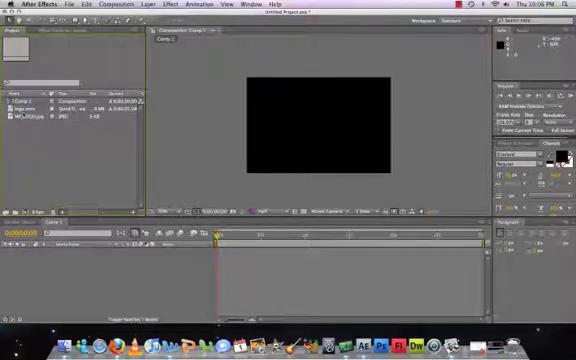
# Step: Select the logo.mov footage in the Project panel for placement into Comp 1
pyautogui.click(30, 105)
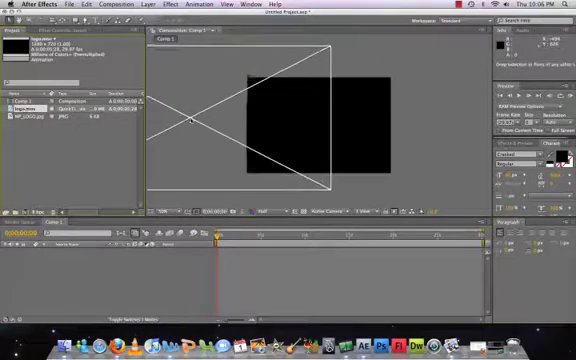